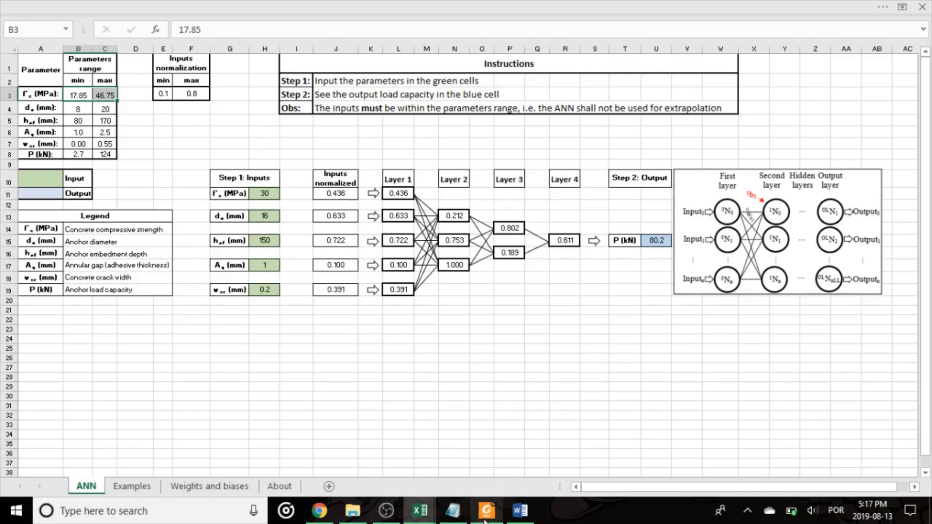
Consult the thesis and the adhesive anchor journal article, then return to the spreadsheet.
click(486, 511)
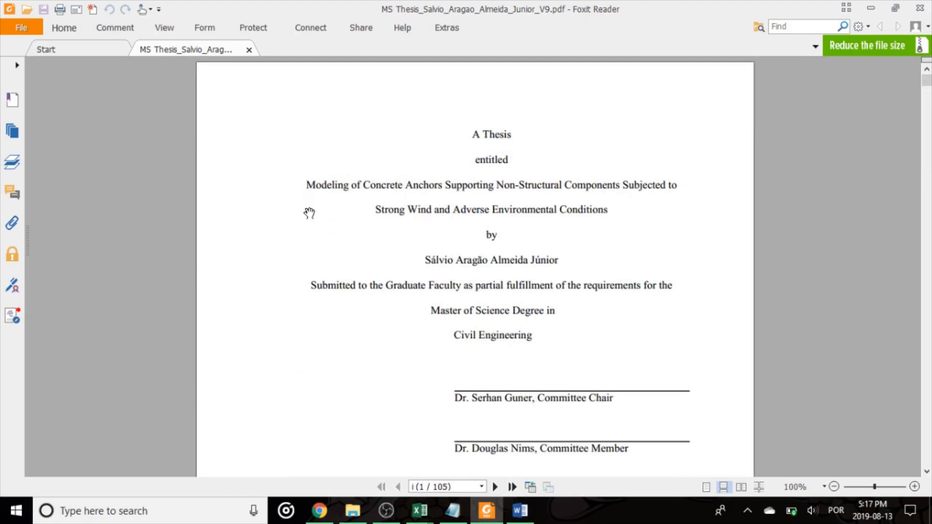
mouse_move(442, 191)
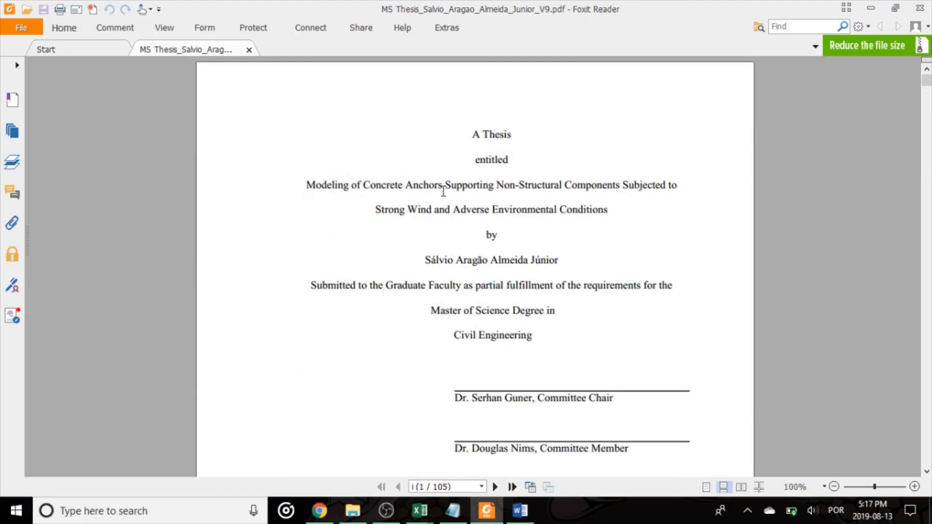
mouse_move(628, 206)
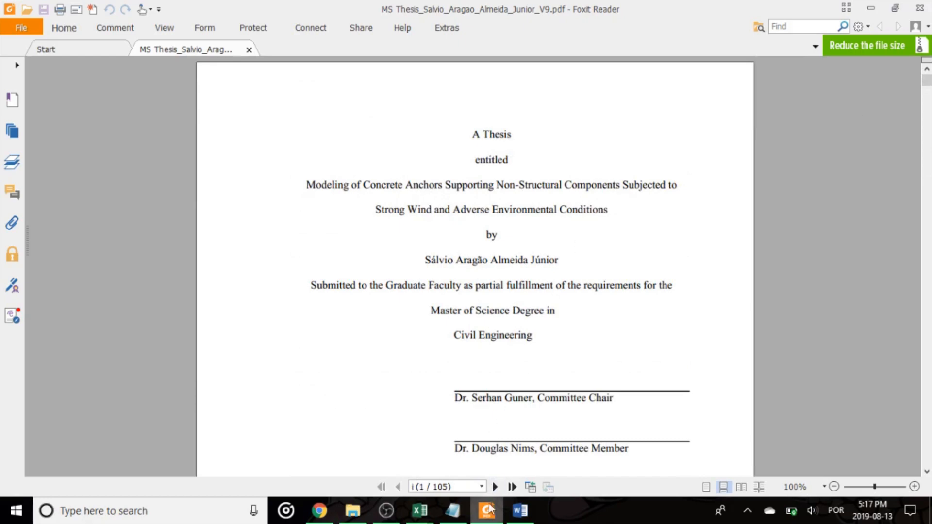
click(419, 511)
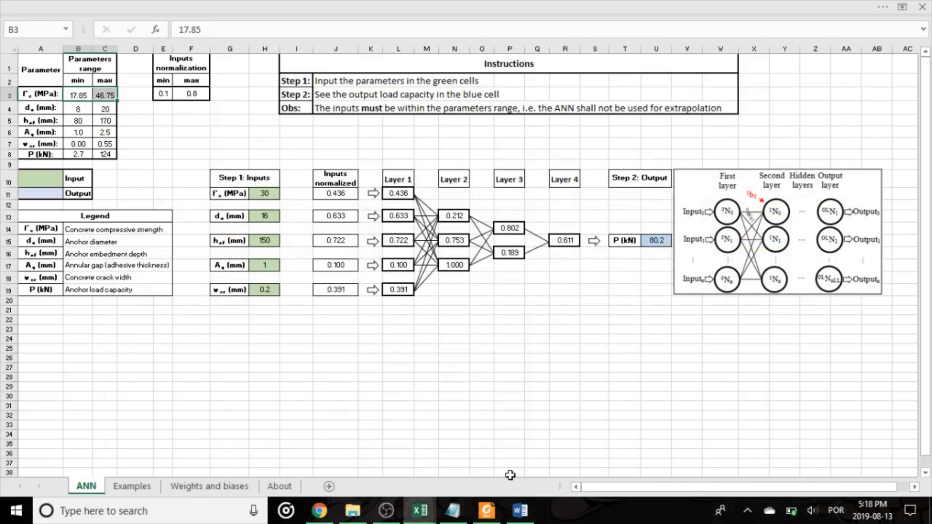
click(519, 511)
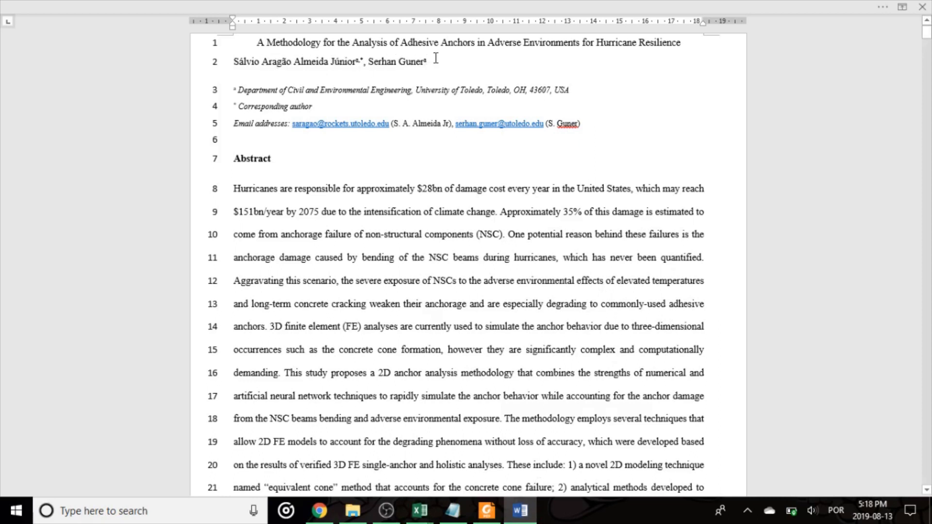
mouse_move(588, 61)
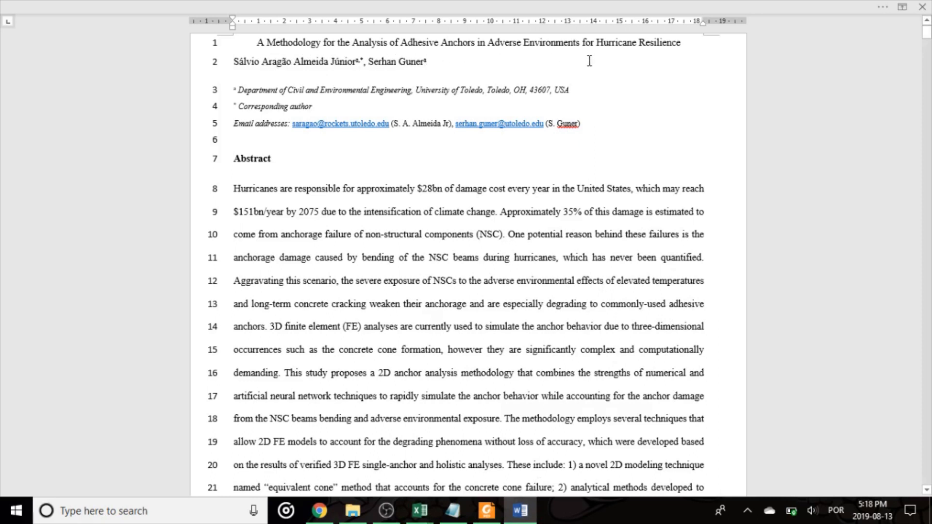
mouse_move(925, 45)
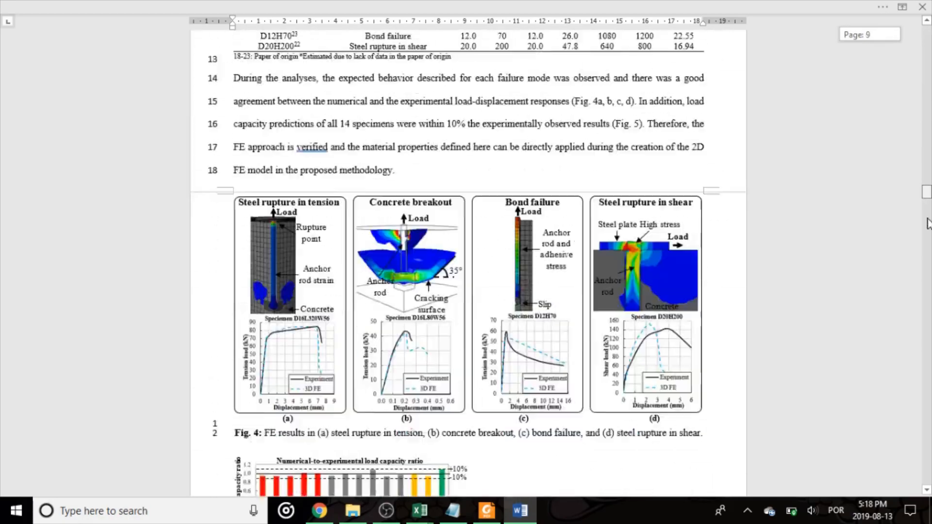
scroll(down, 3)
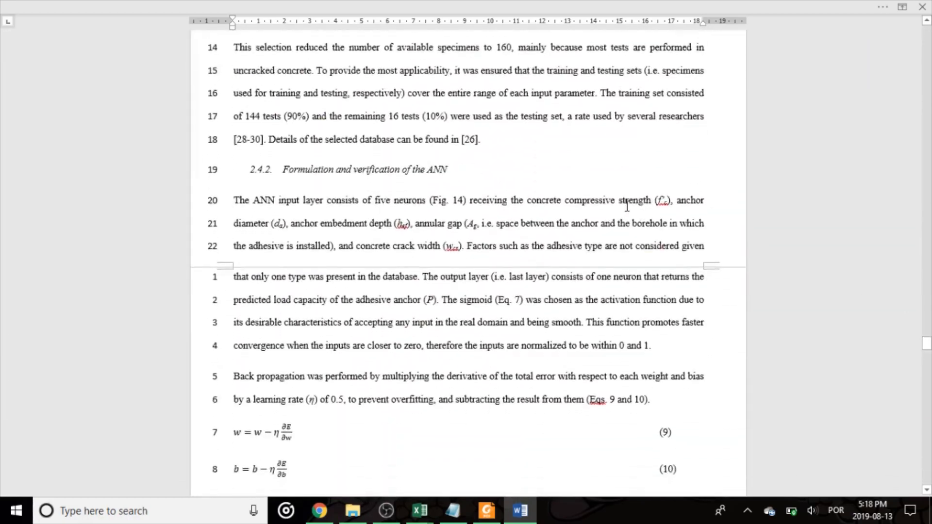
scroll(up, 3)
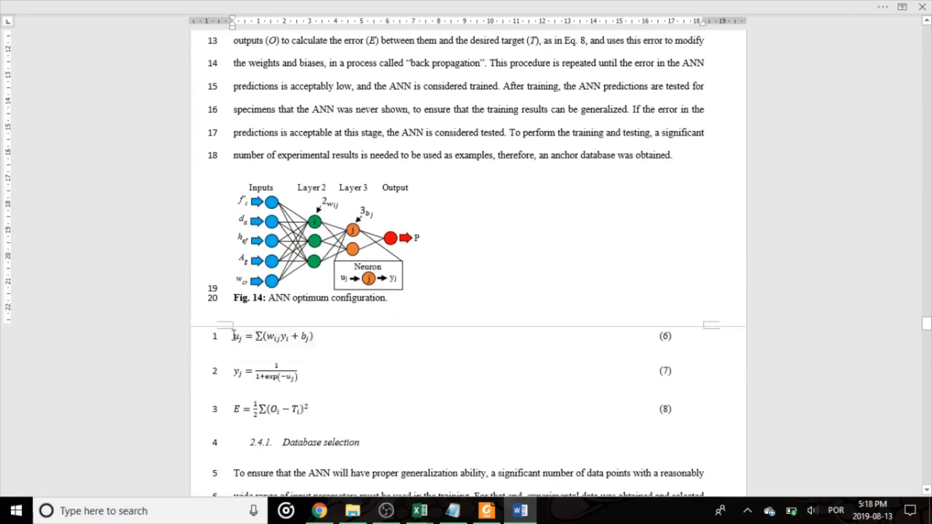
scroll(up, 3)
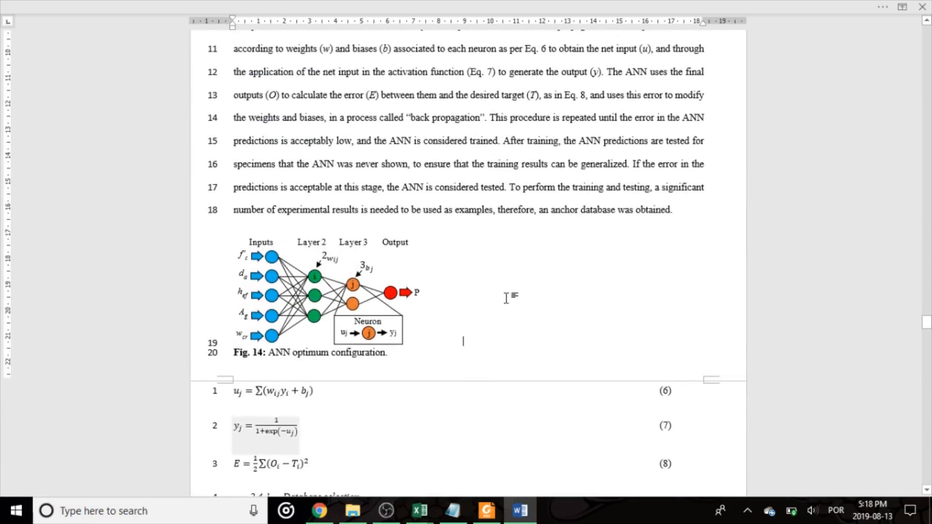
mouse_move(462, 277)
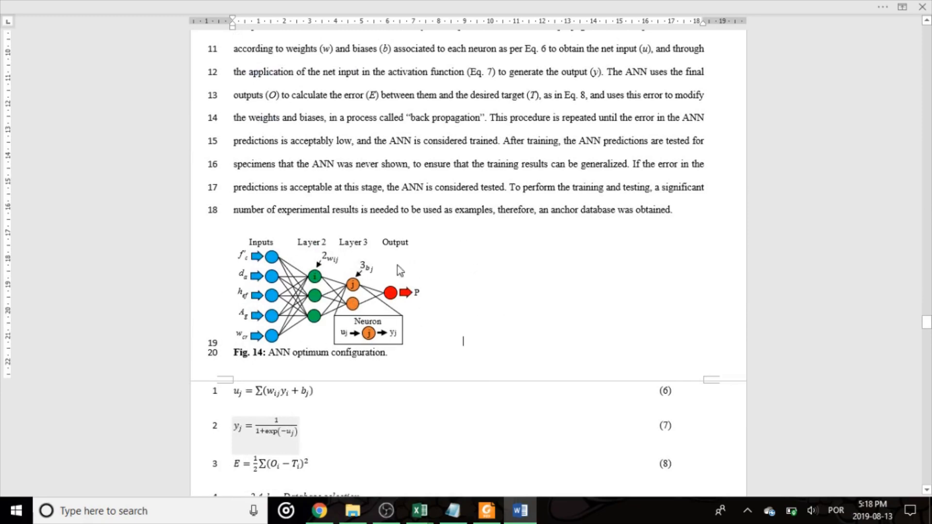
click(419, 511)
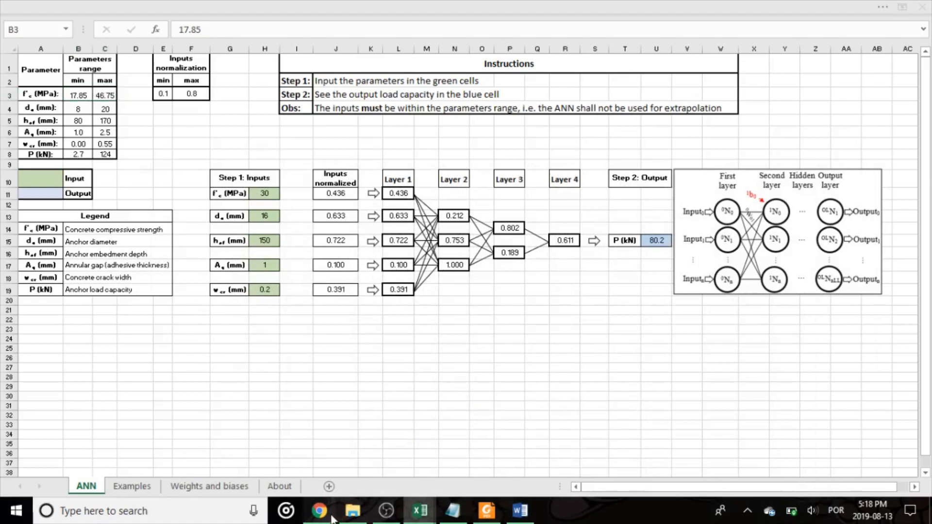
View the faculty web page, then inspect U15's load capacity formula and the green input column.
click(320, 510)
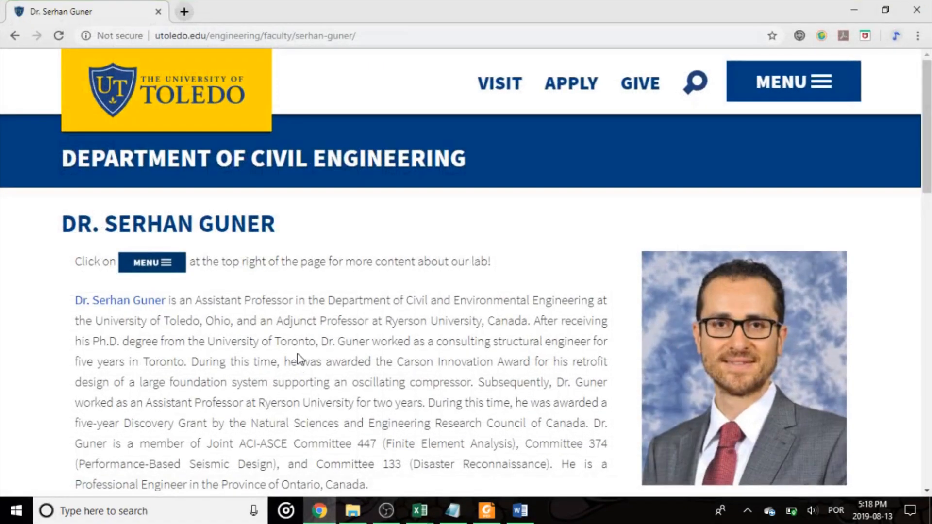
mouse_move(218, 257)
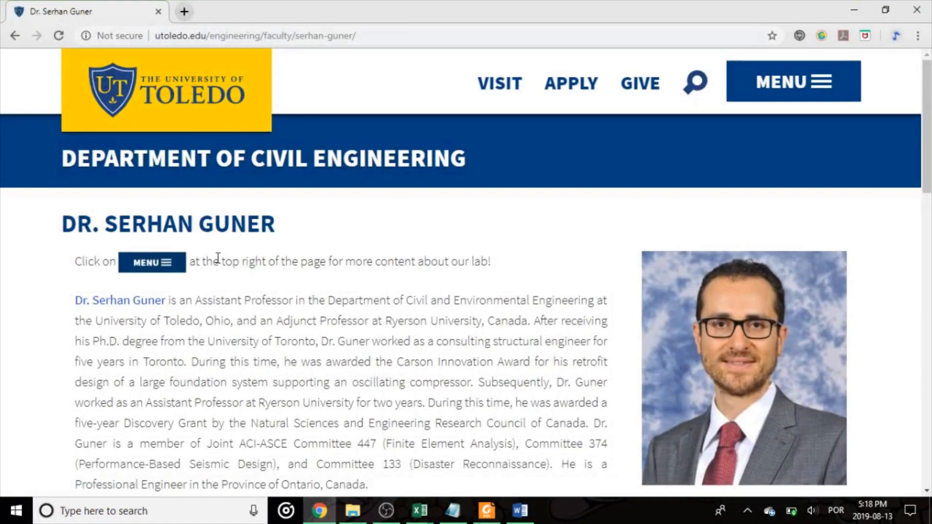
mouse_move(230, 119)
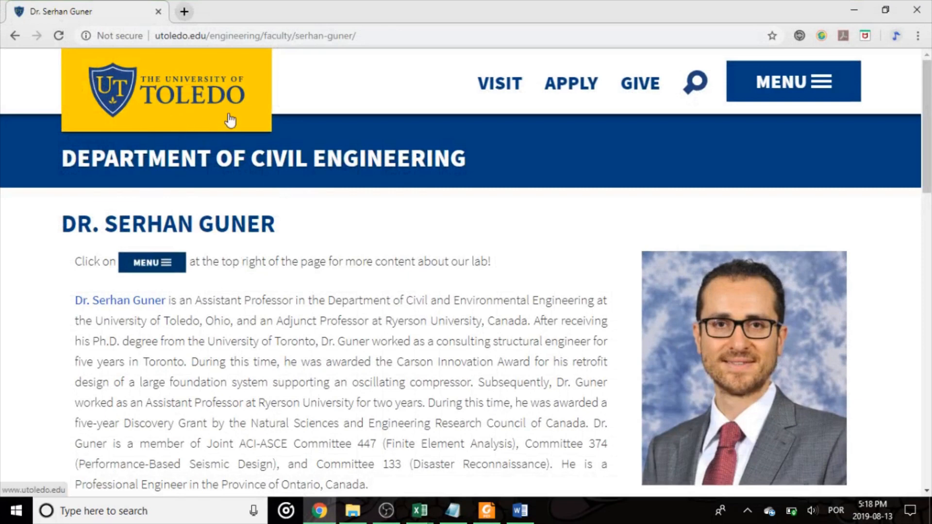
click(418, 510)
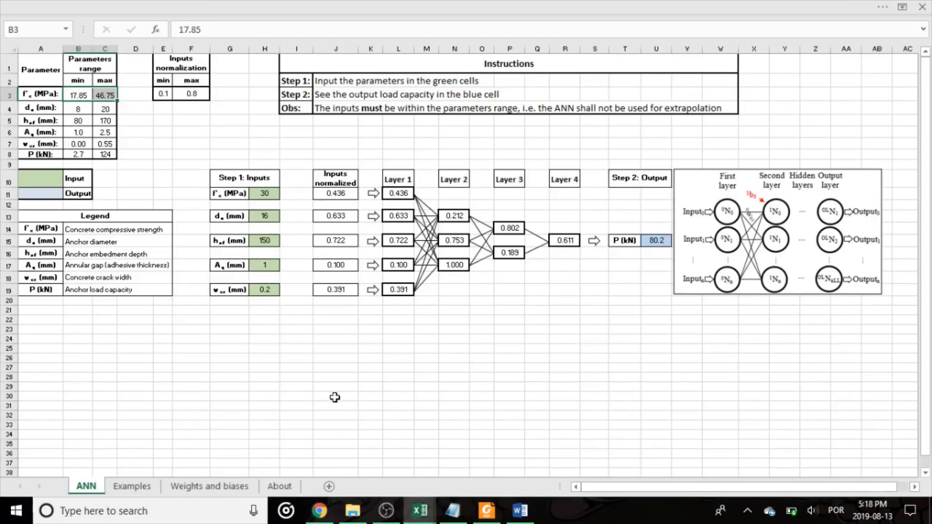
mouse_move(384, 340)
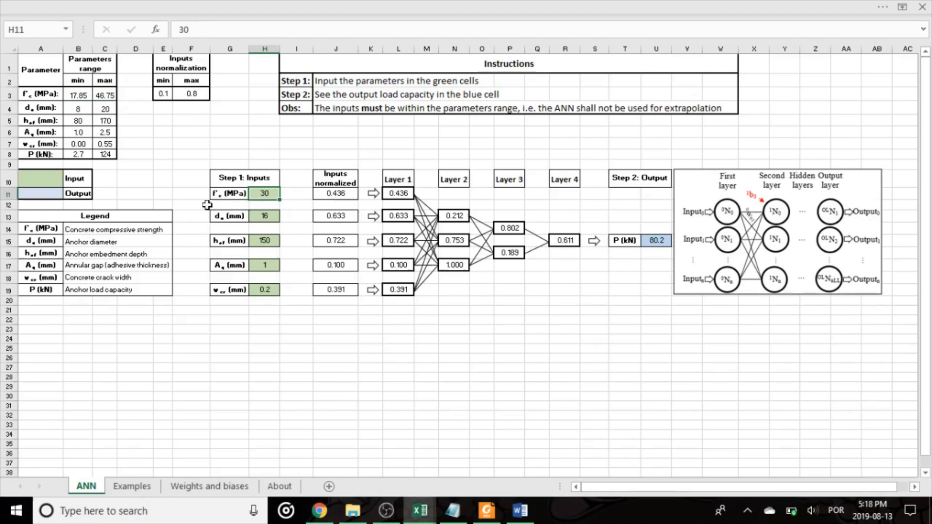
mouse_move(205, 225)
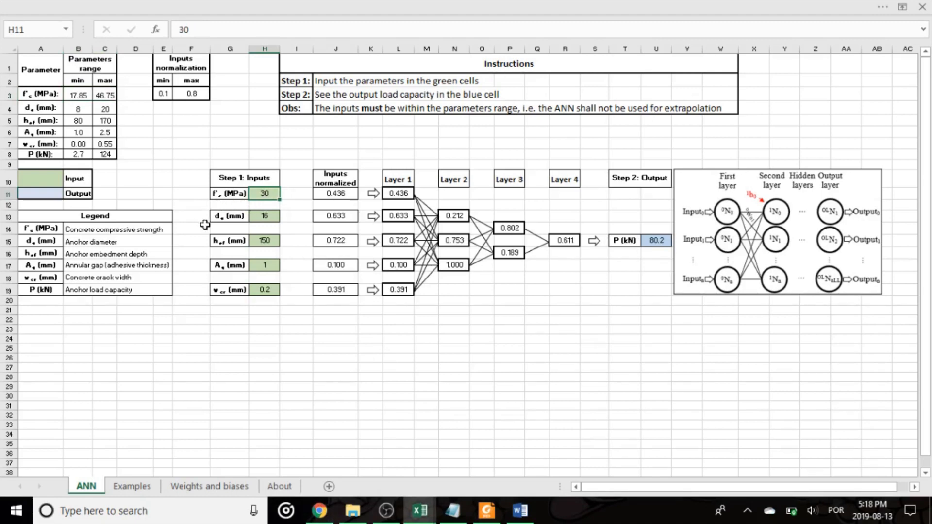
mouse_move(188, 238)
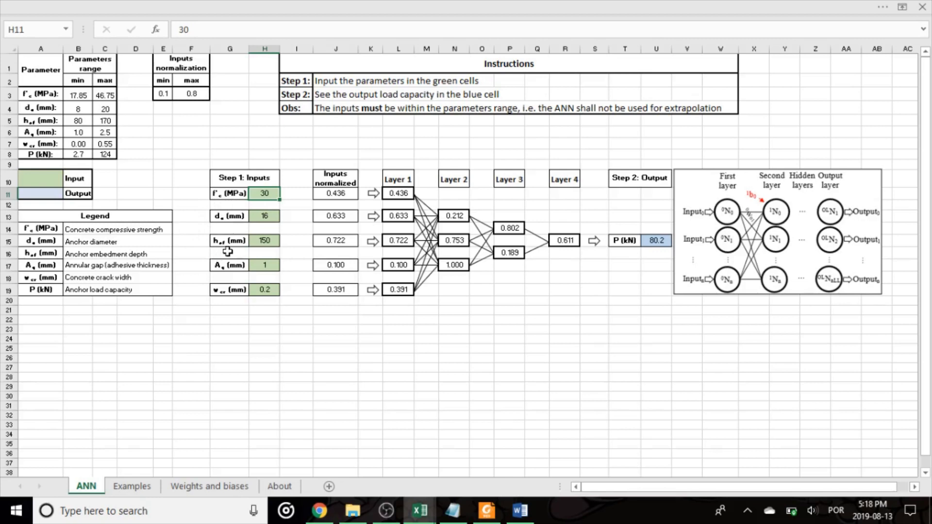
mouse_move(228, 277)
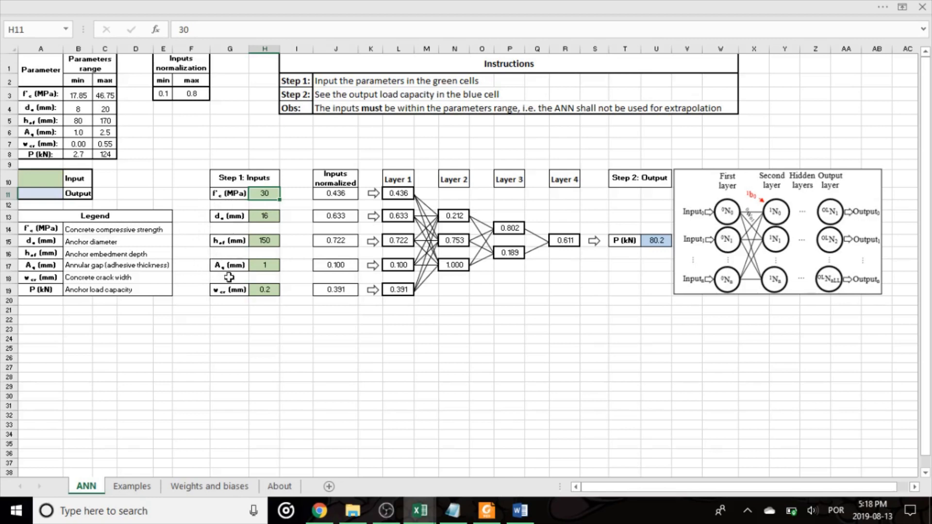
mouse_move(213, 303)
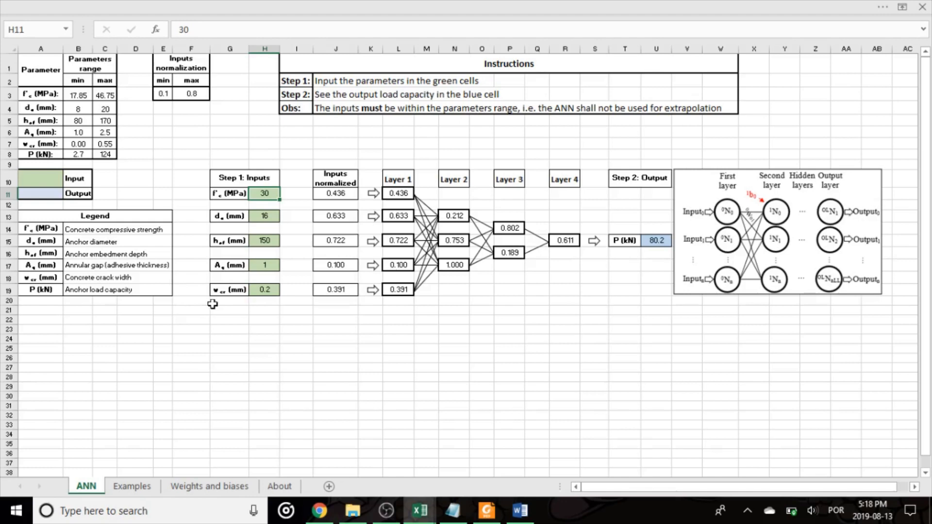
mouse_move(264, 237)
text(12)
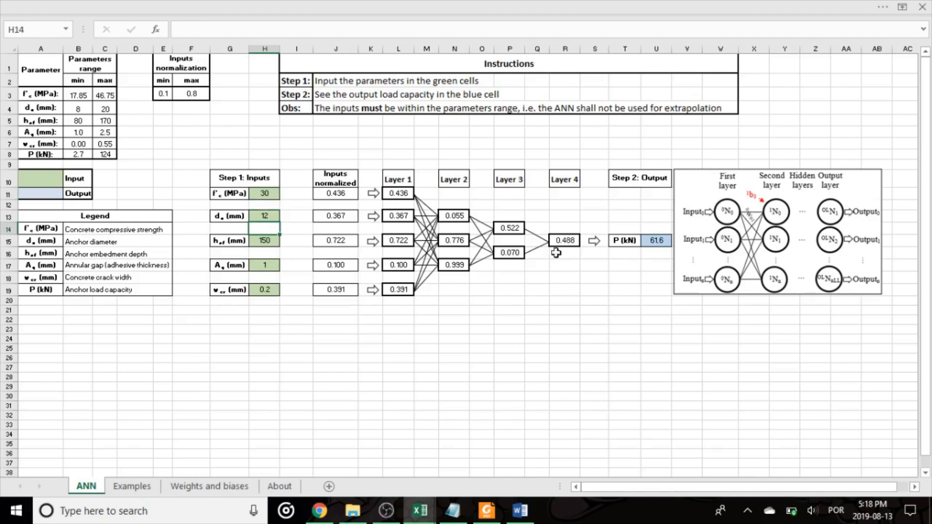
click(655, 241)
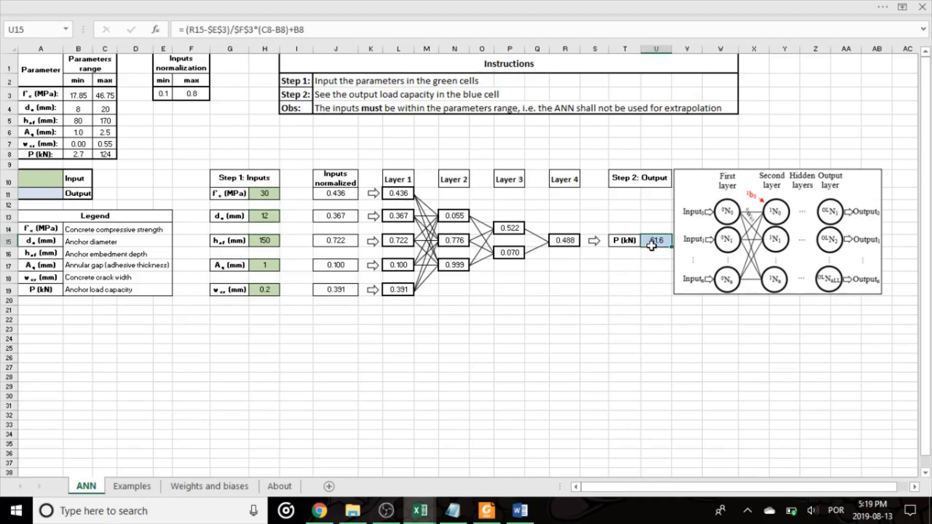
mouse_move(641, 251)
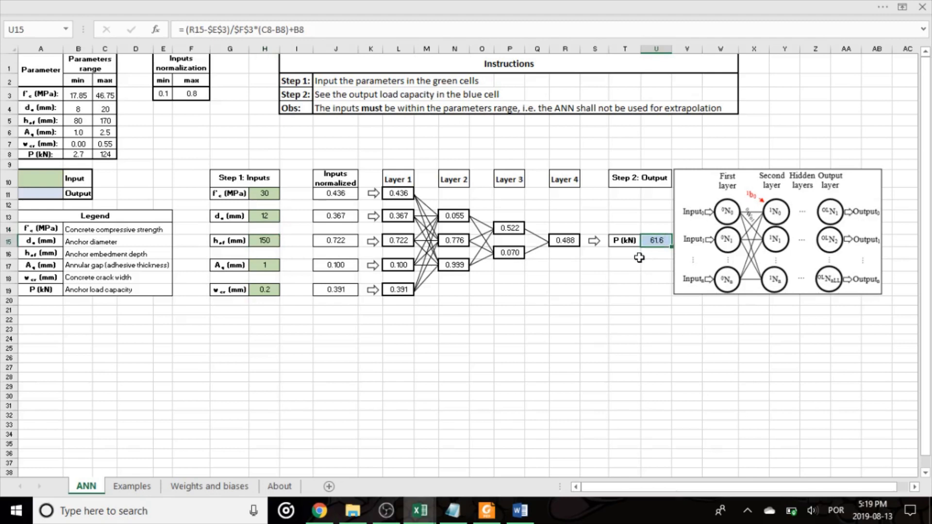
mouse_move(275, 191)
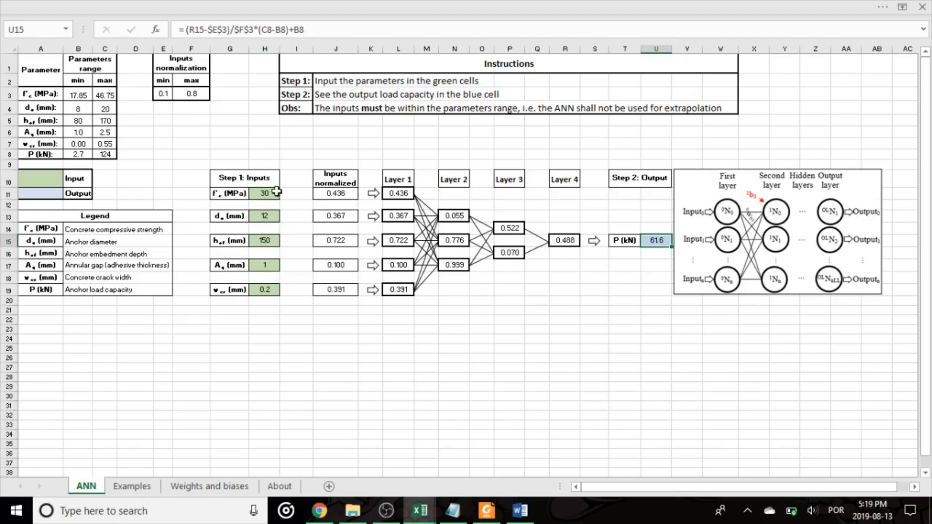
click(264, 193)
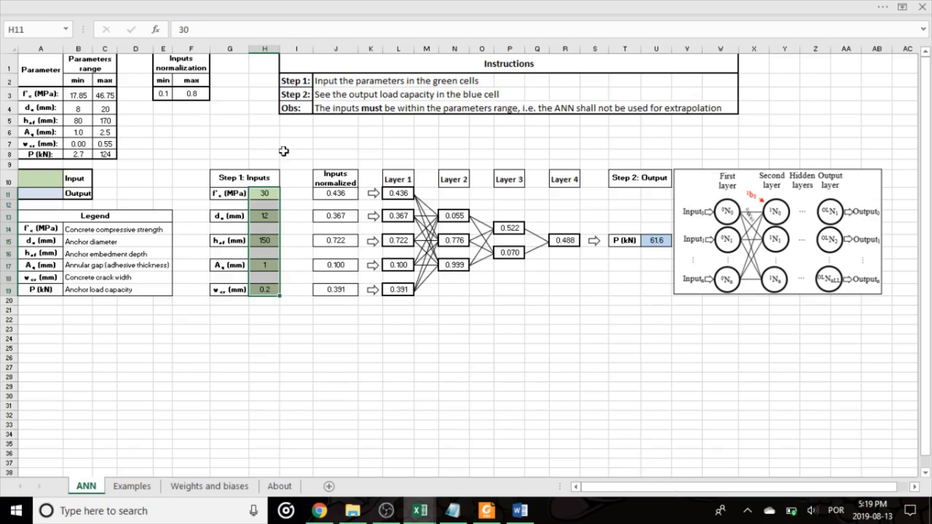
click(264, 143)
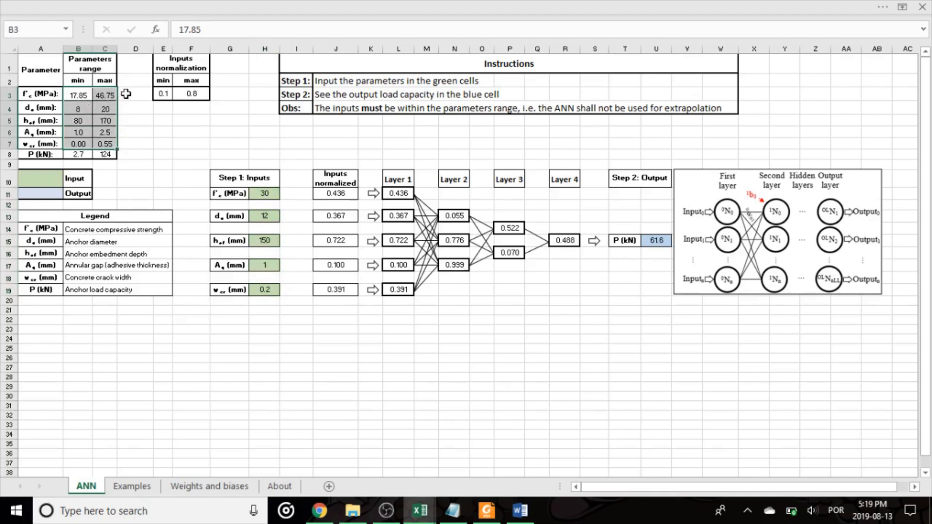
click(135, 93)
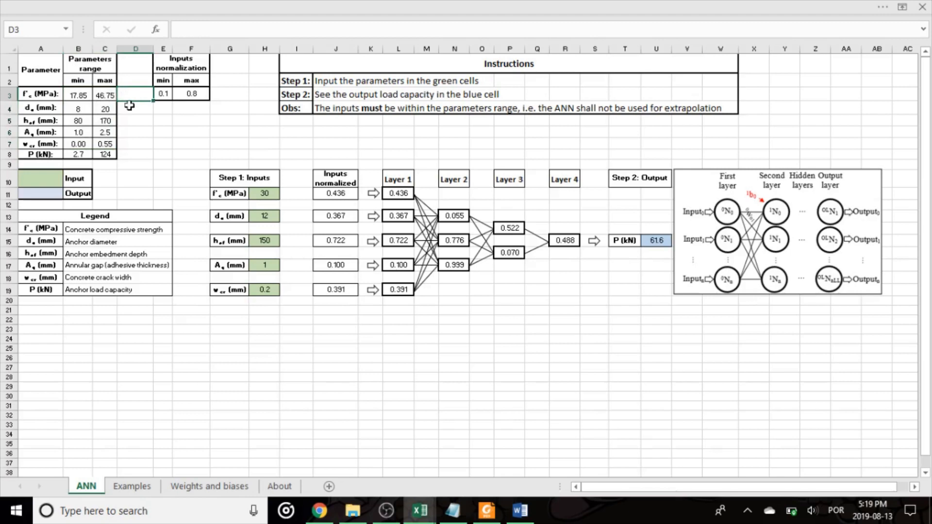
click(264, 193)
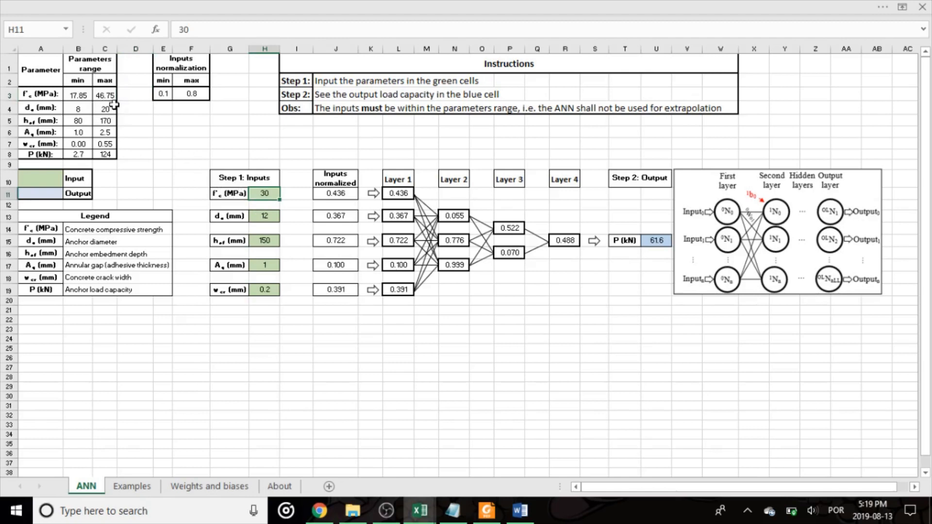
mouse_move(235, 150)
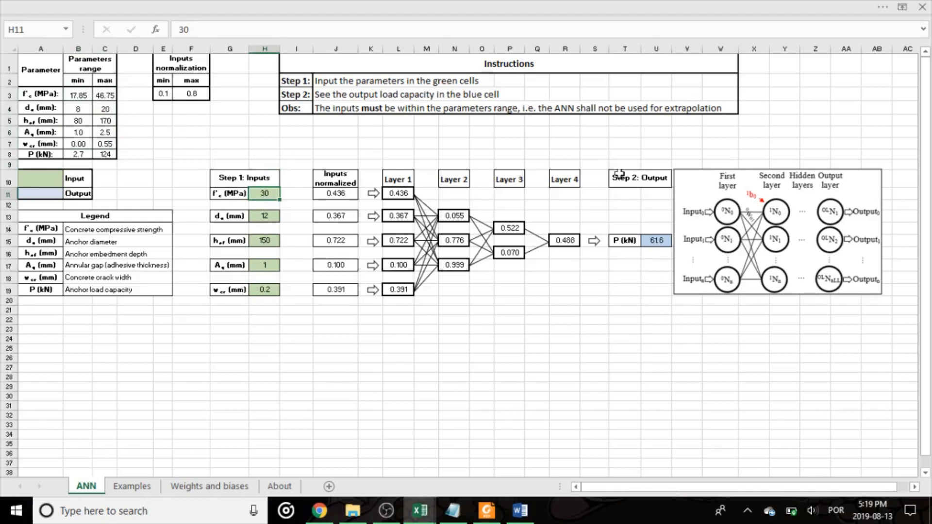
mouse_move(313, 134)
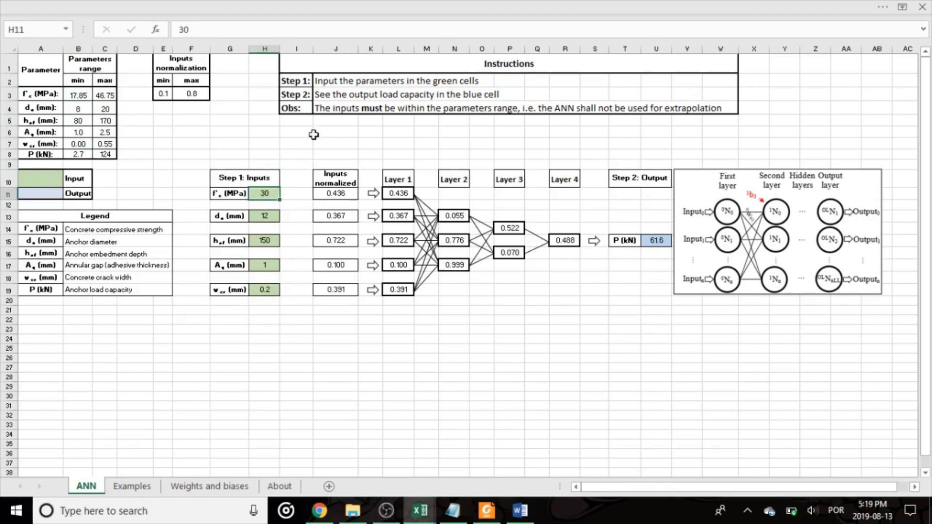
click(131, 486)
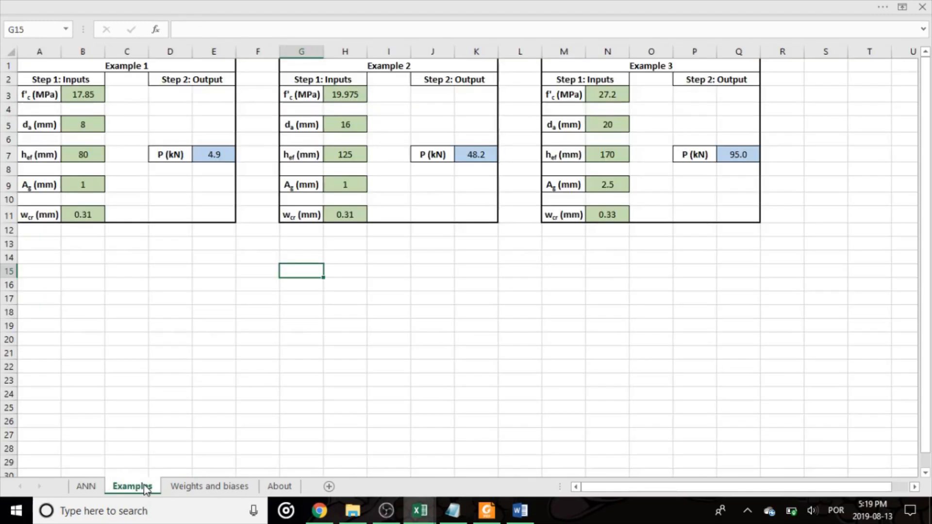
mouse_move(145, 207)
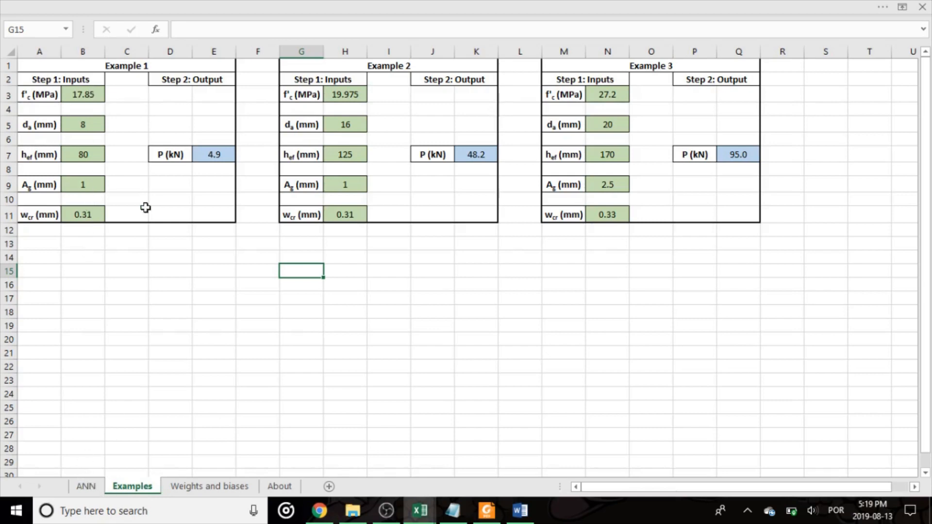
mouse_move(230, 165)
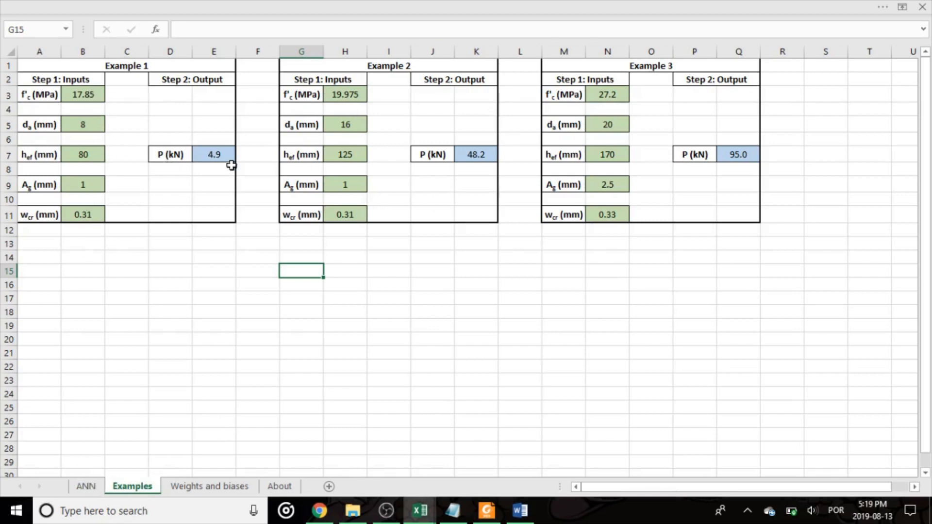
mouse_move(362, 222)
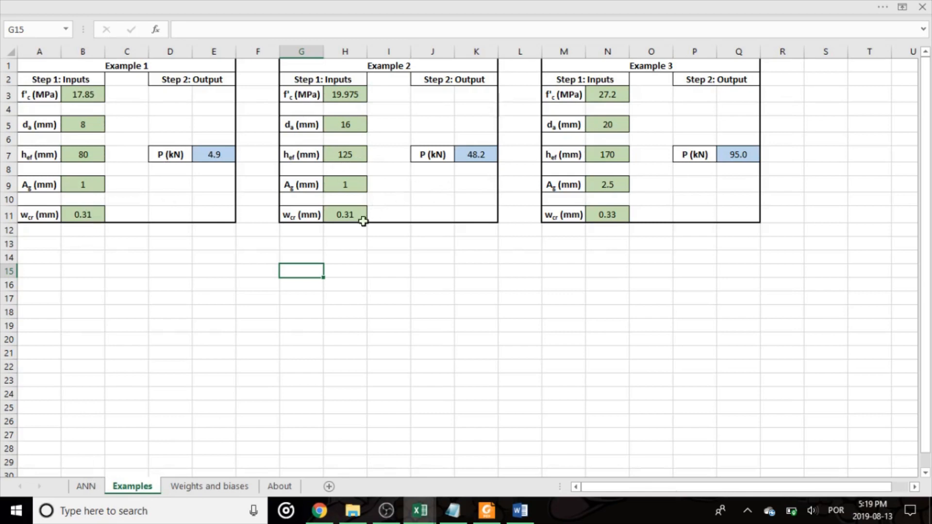
click(85, 487)
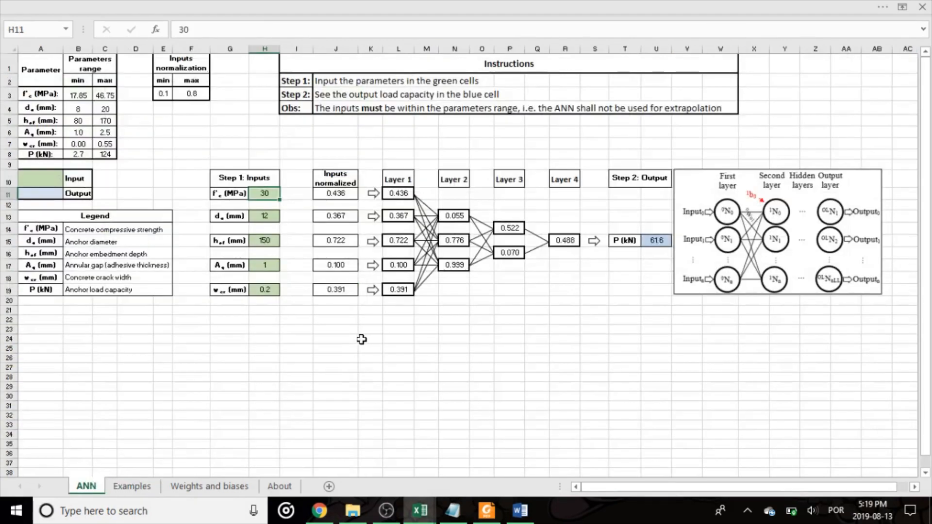
mouse_move(382, 336)
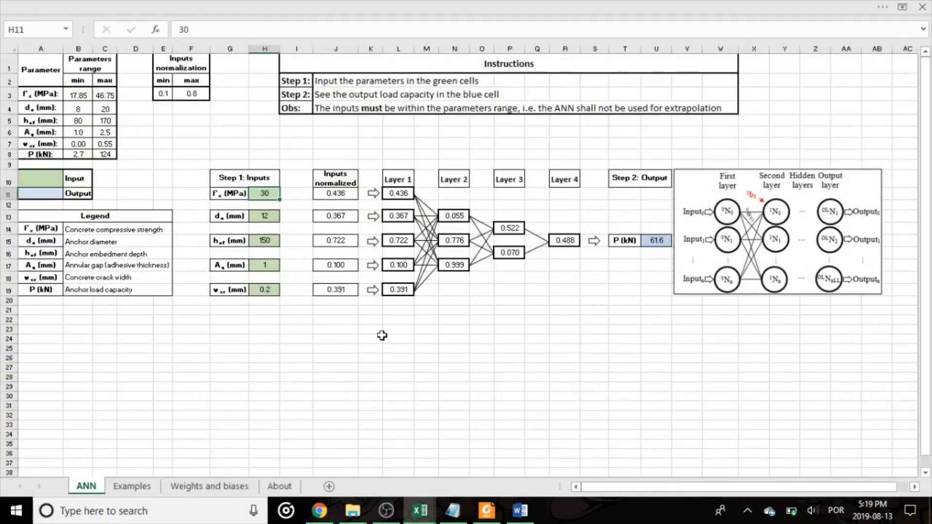